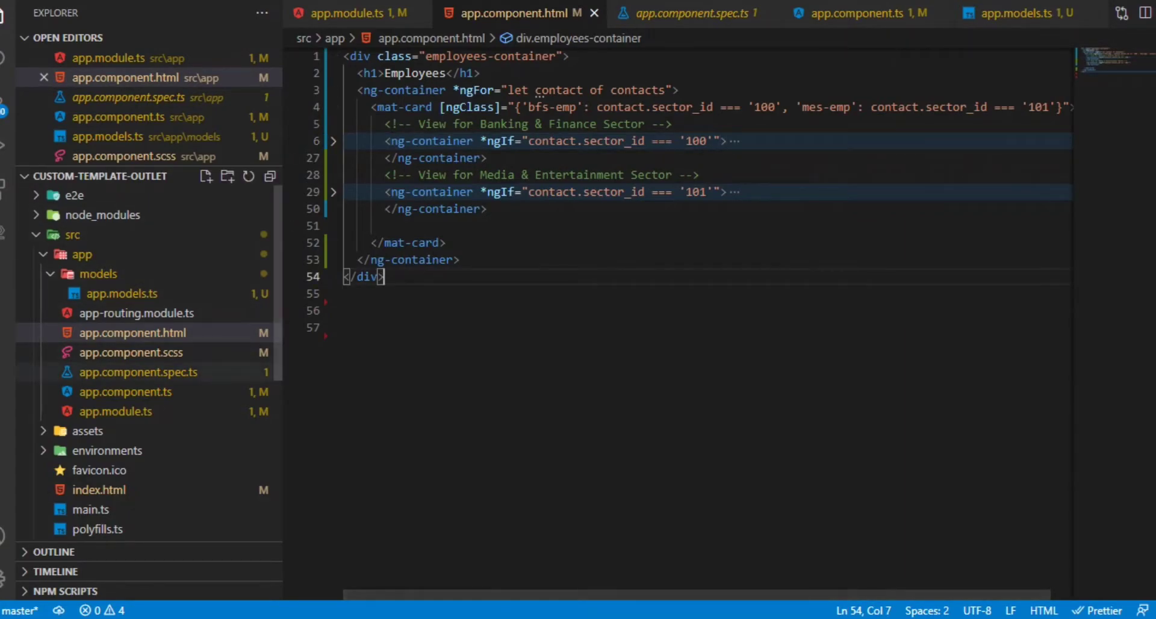
Step: Inspect the contacts array and its sector_id fields in app.component.ts, then return to the template
left_click(859, 12)
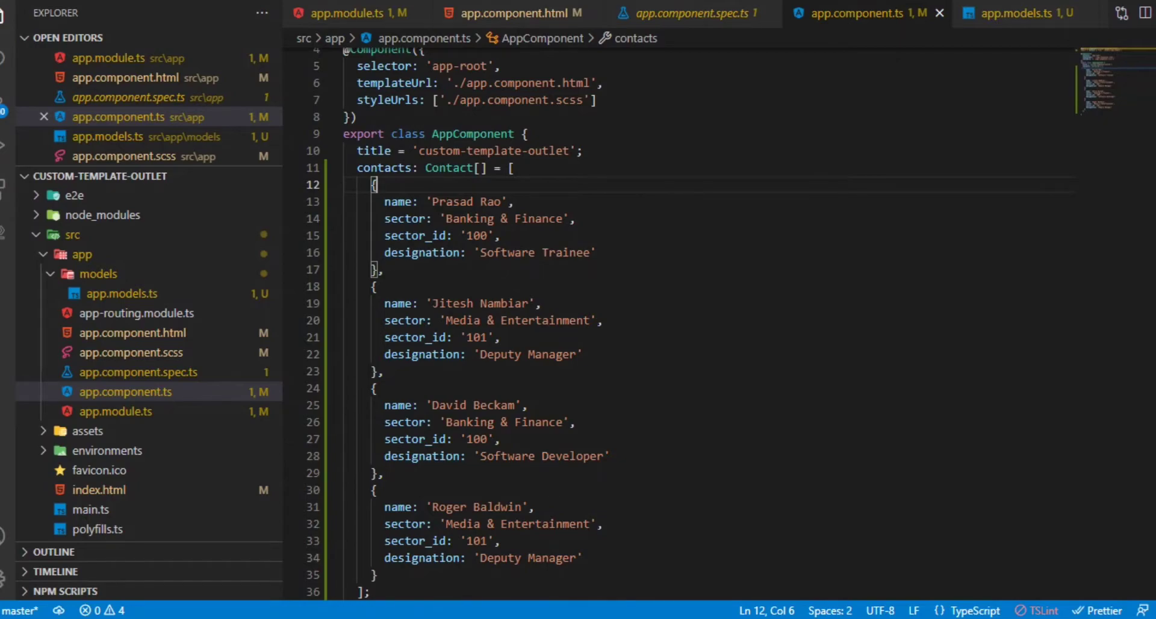
double_click(415, 236)
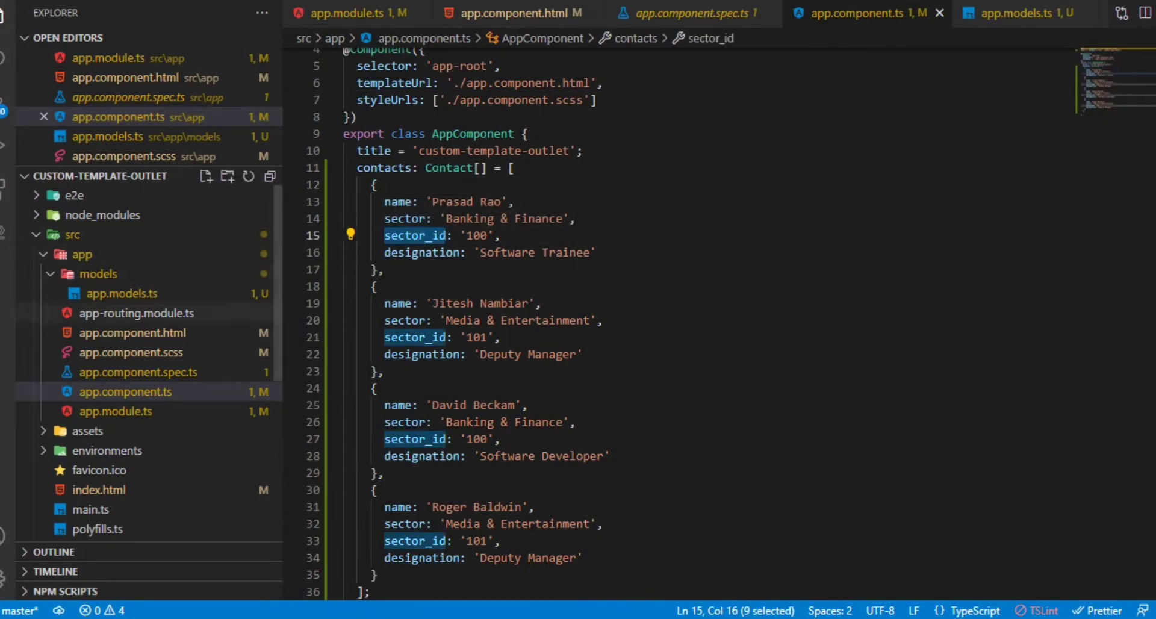
left_click(517, 13)
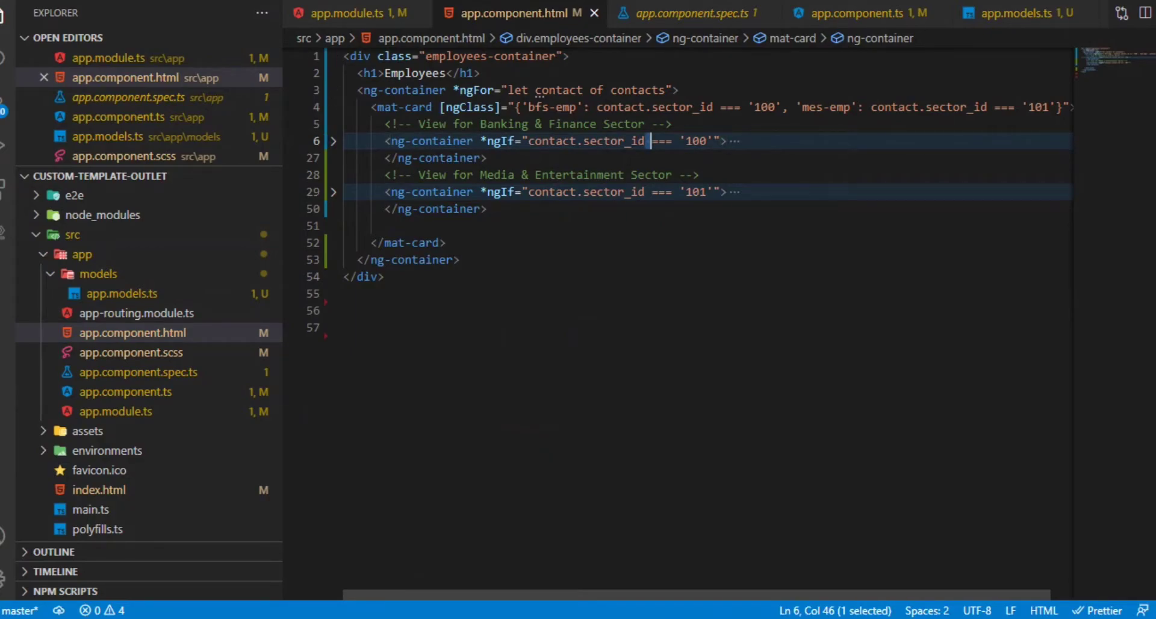
Step: Expand and fold the Banking & Finance block, then reveal the Media & Entertainment sector view
left_click(539, 123)
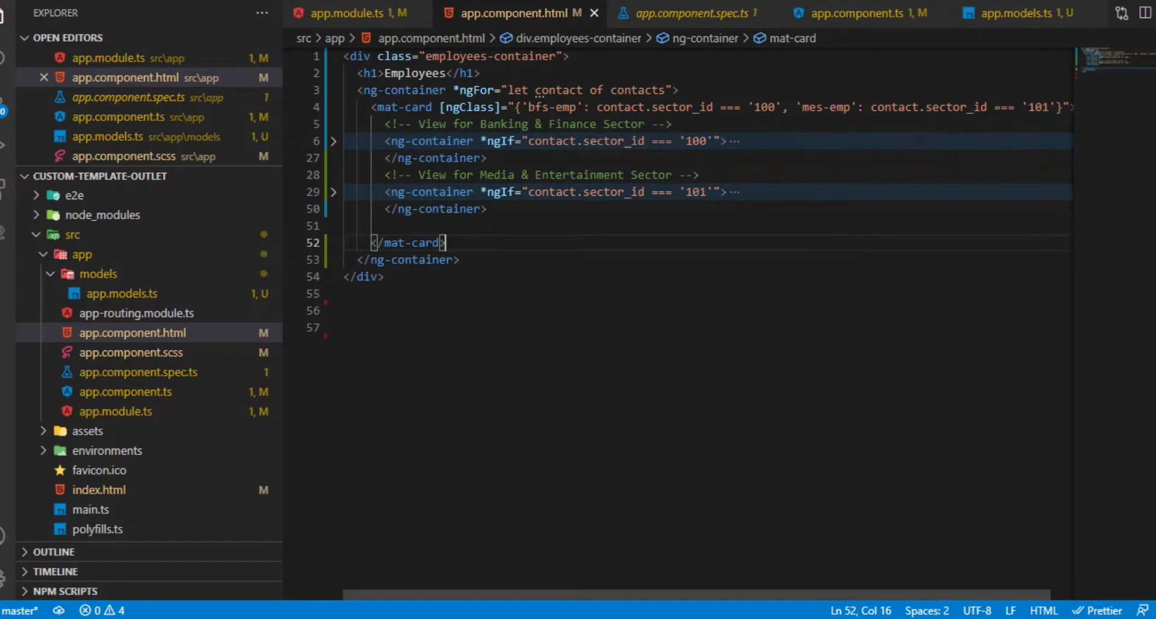
left_click(334, 141)
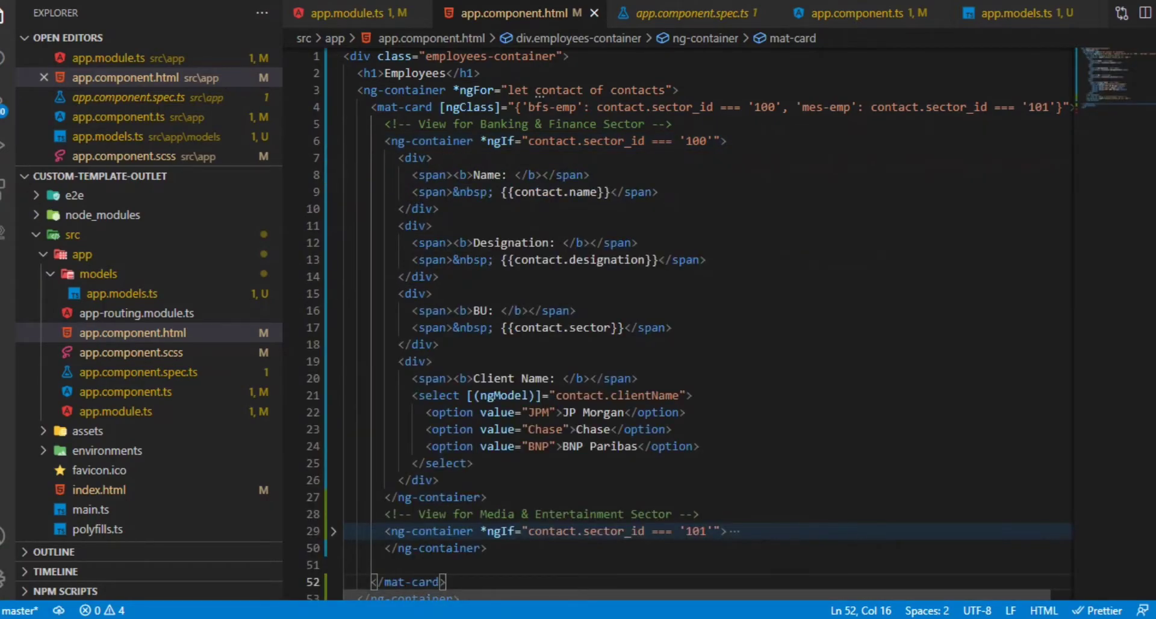
left_click(333, 140)
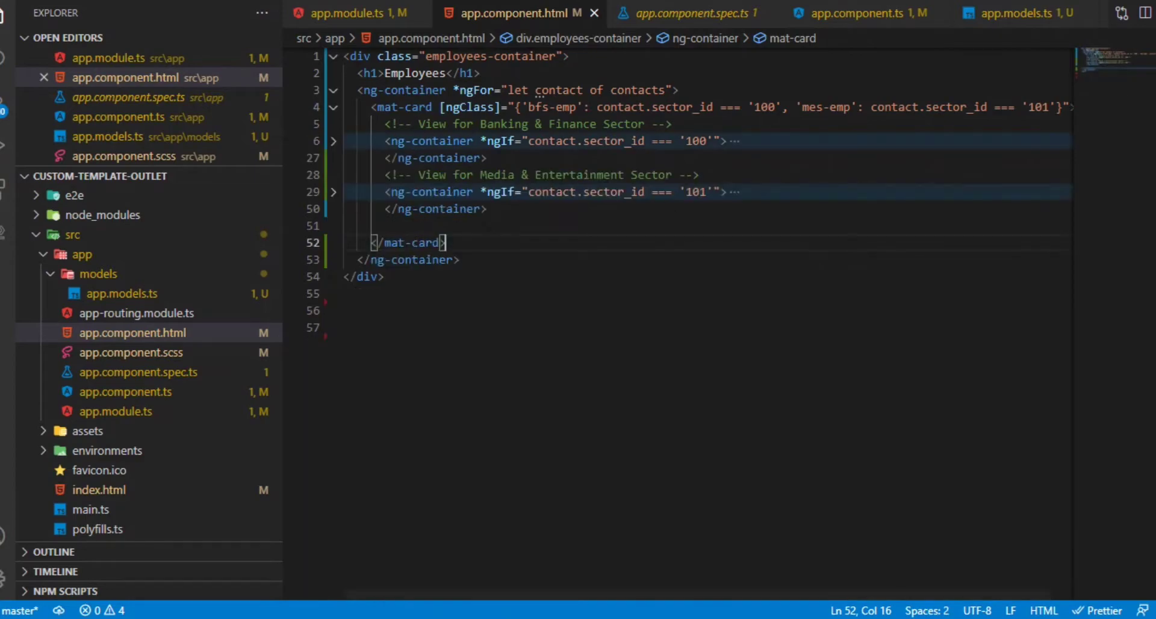
left_click(334, 191)
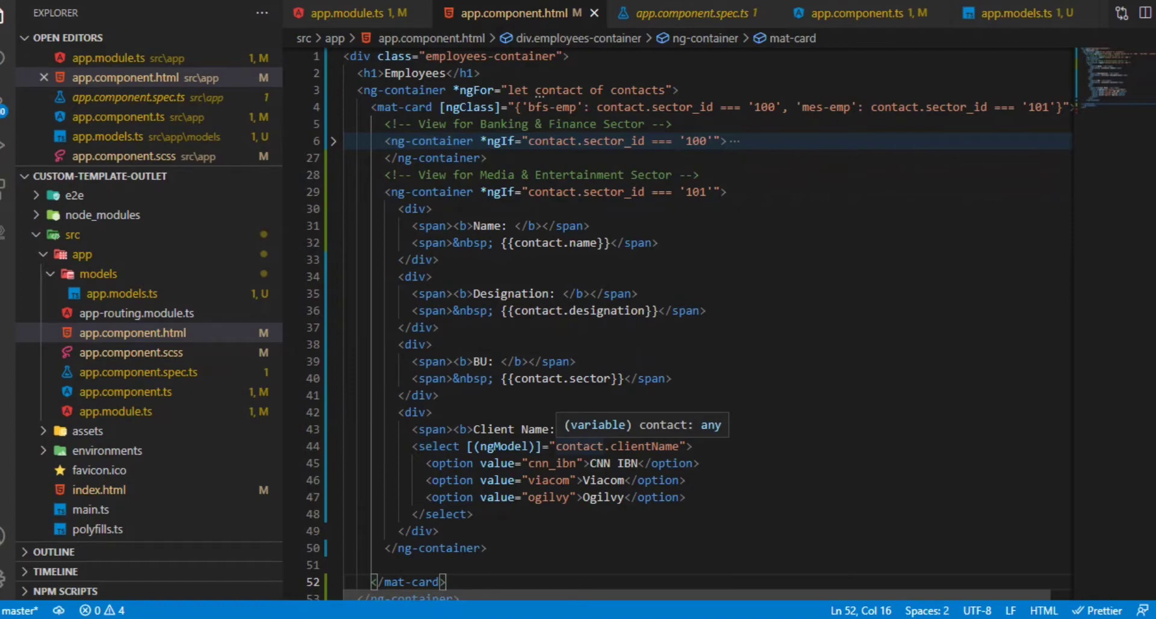
mouse_move(517, 429)
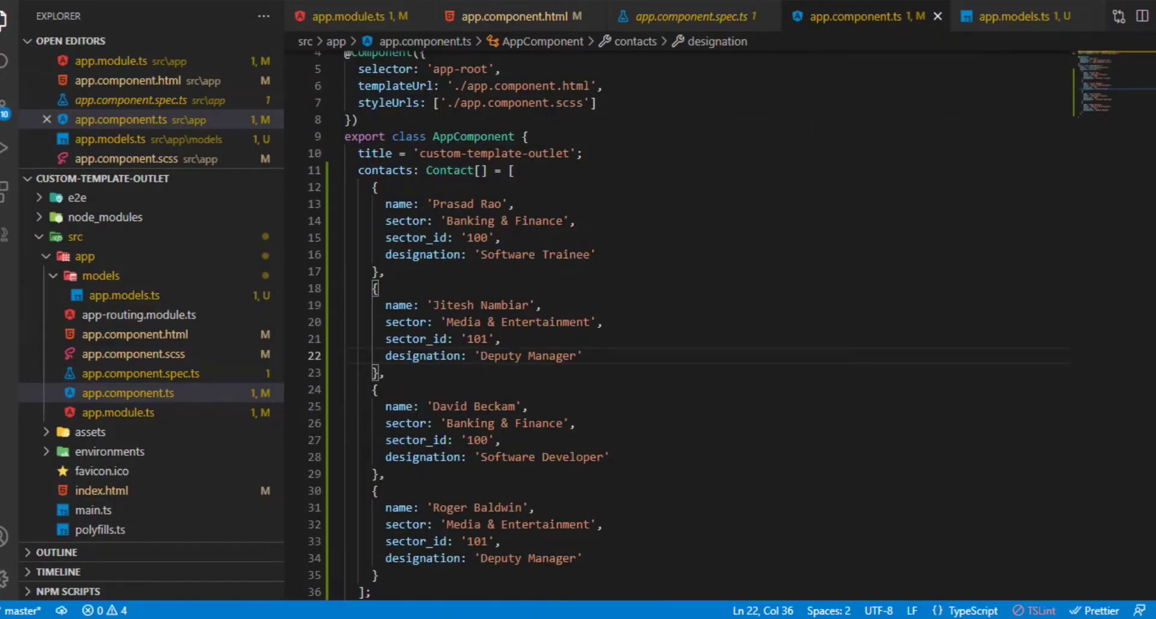
Step: Unfold the sector-100 and sector-101 ng-containers to inspect them, then collapse both again
double_click(385, 170)
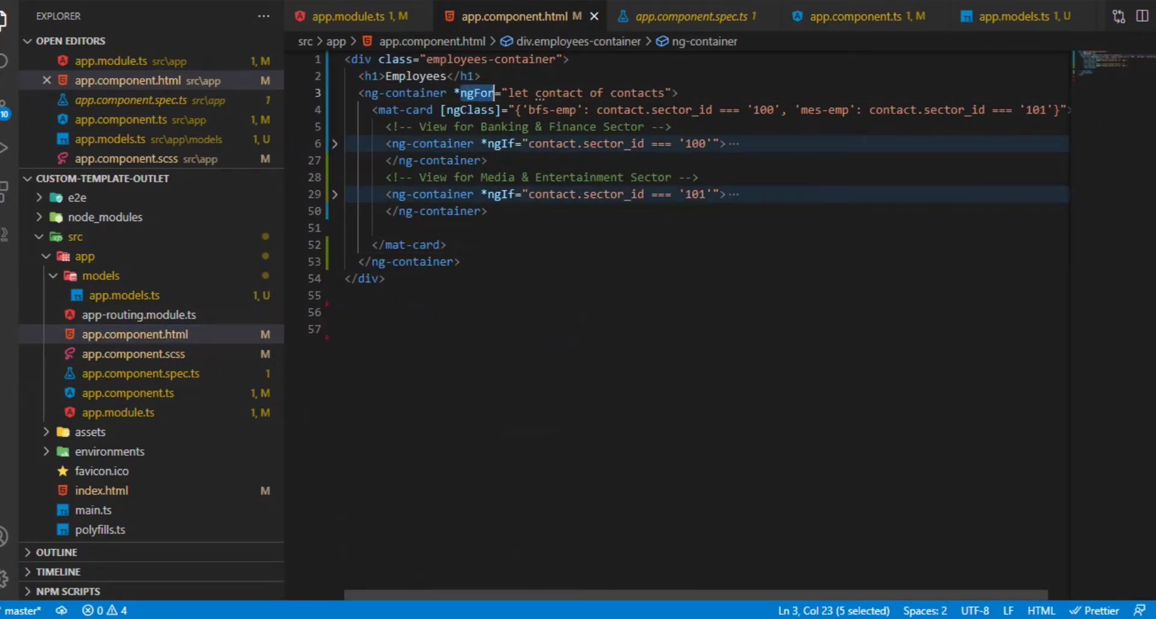
mouse_move(403, 110)
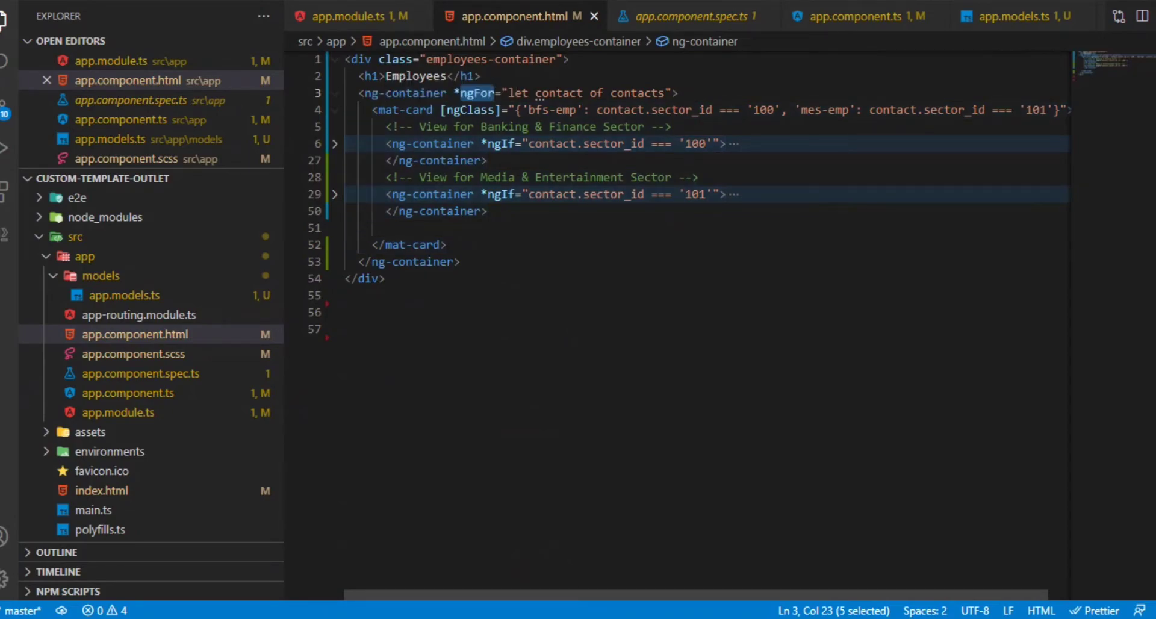
double_click(571, 127)
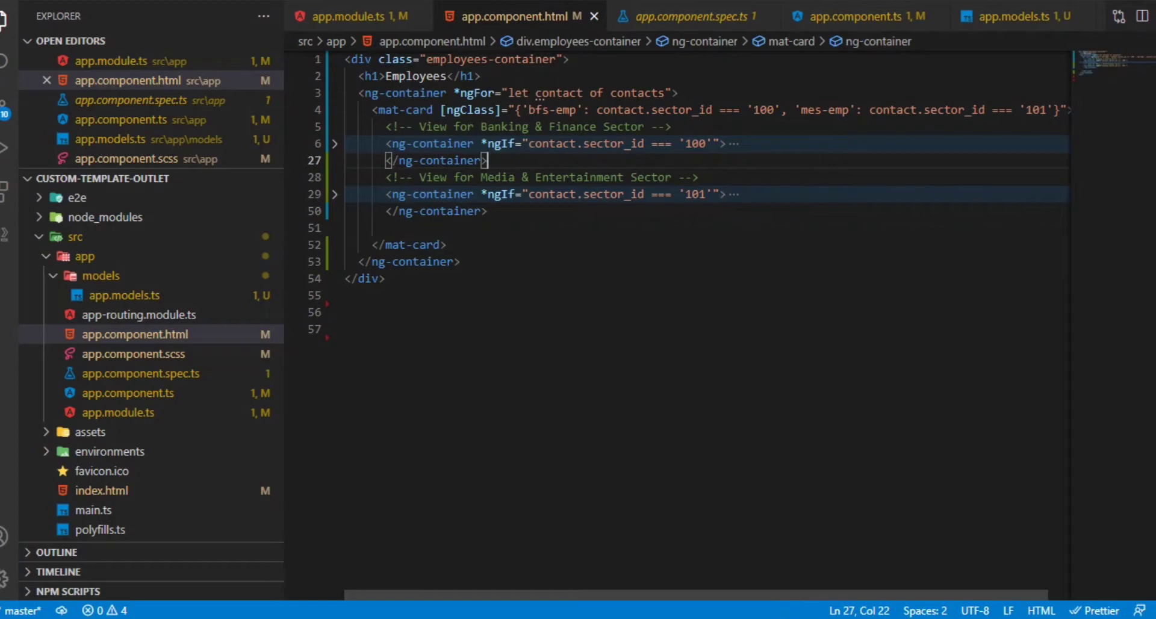
left_click(334, 143)
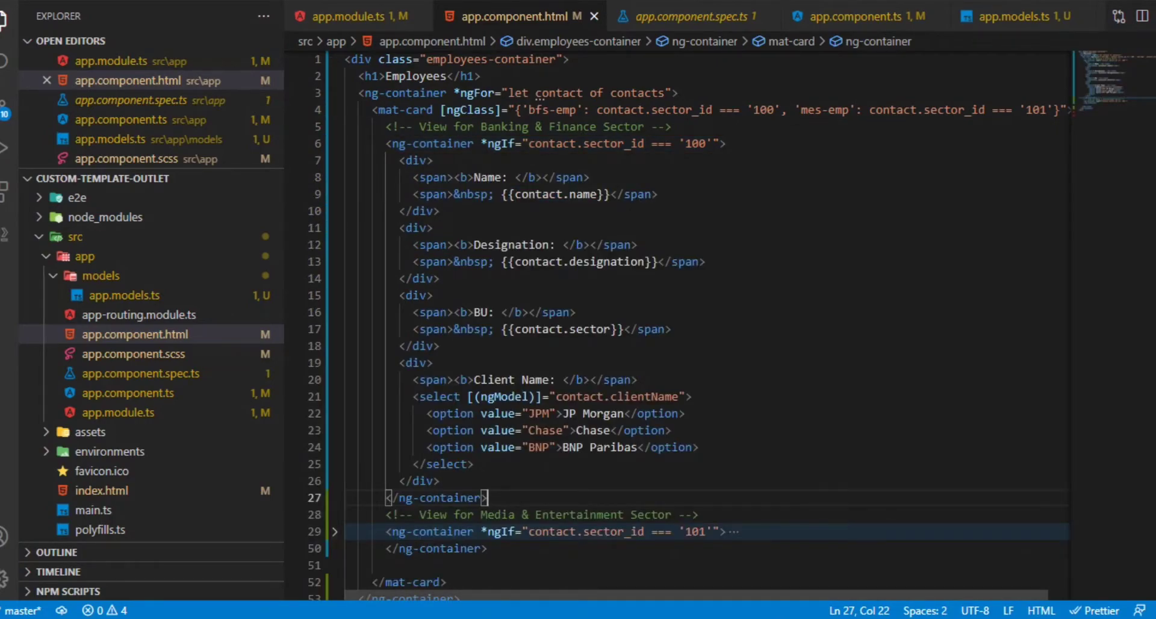
left_click(334, 144)
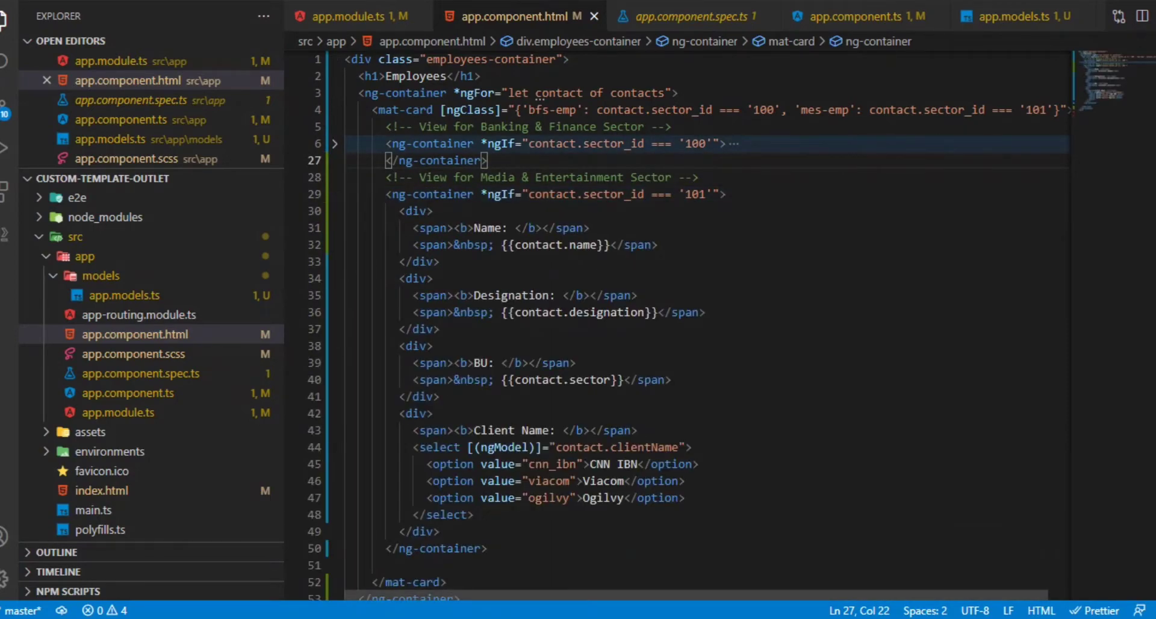
left_click(334, 194)
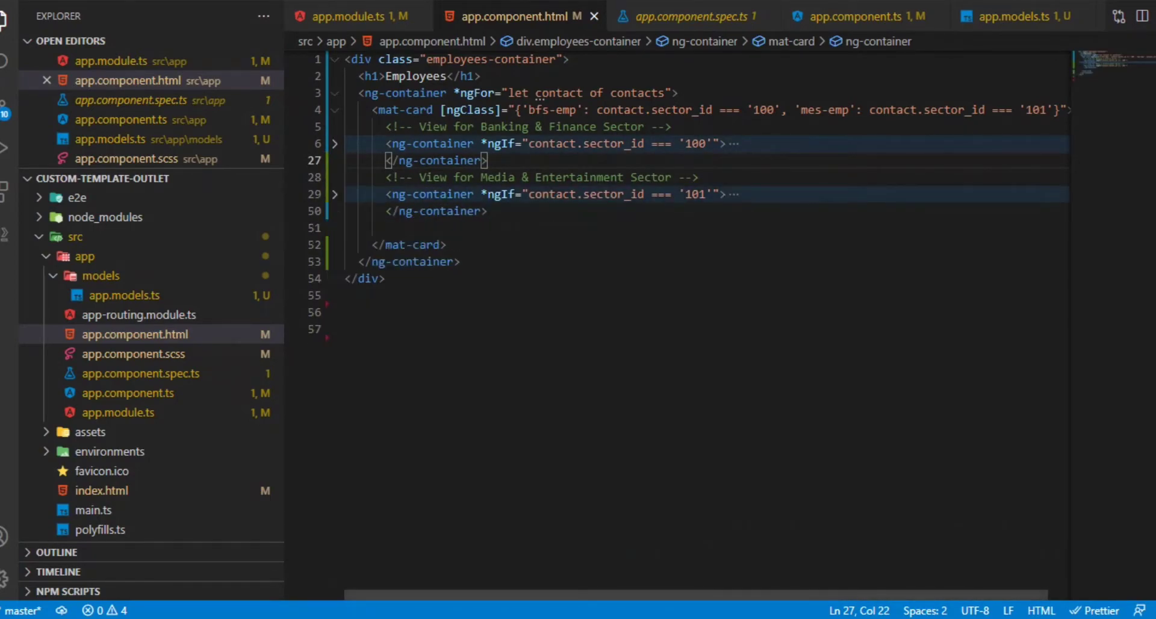
Step: Write empty <ng-template #media> and <ng-template #banking> blocks below the closing </div>
type("ng-template ></ng-template>")
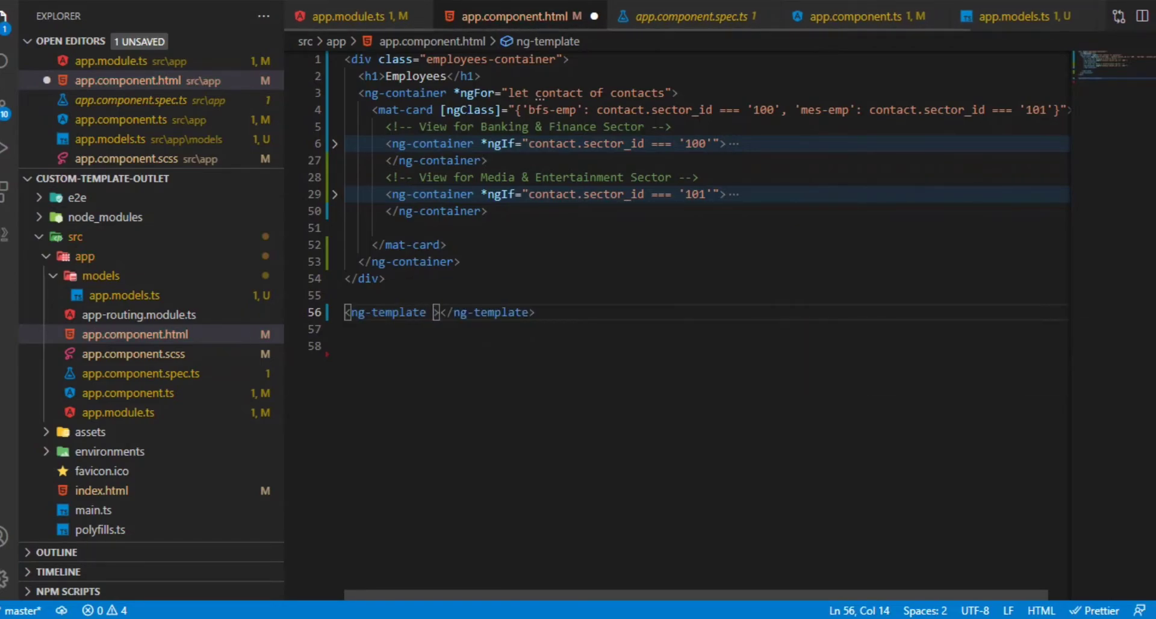
type("#me")
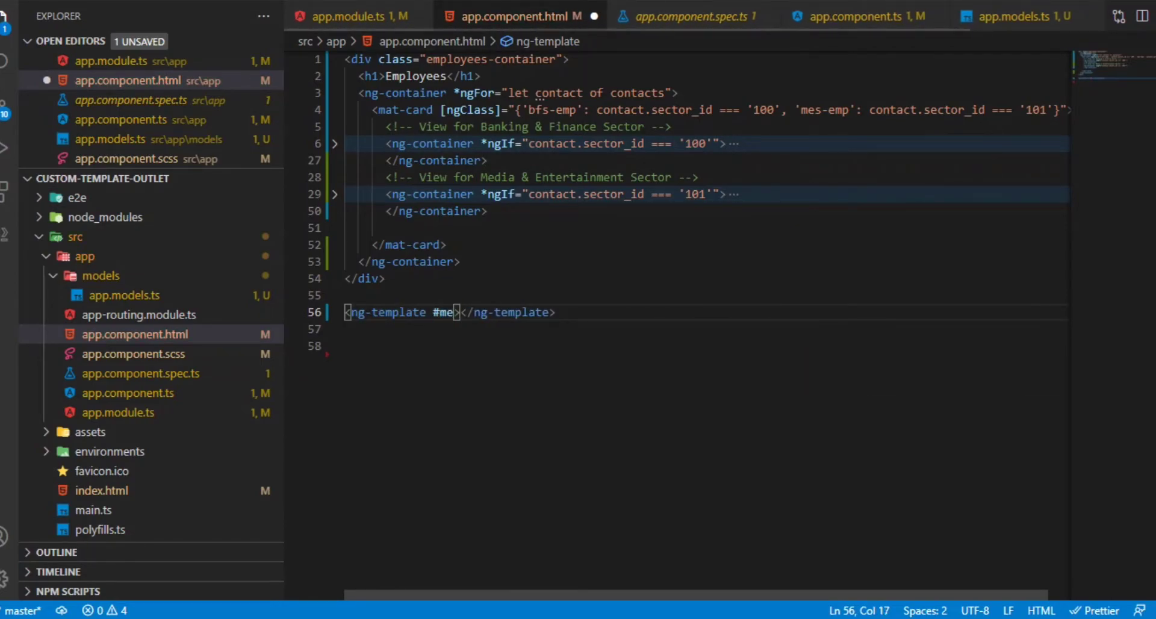
type("dia")
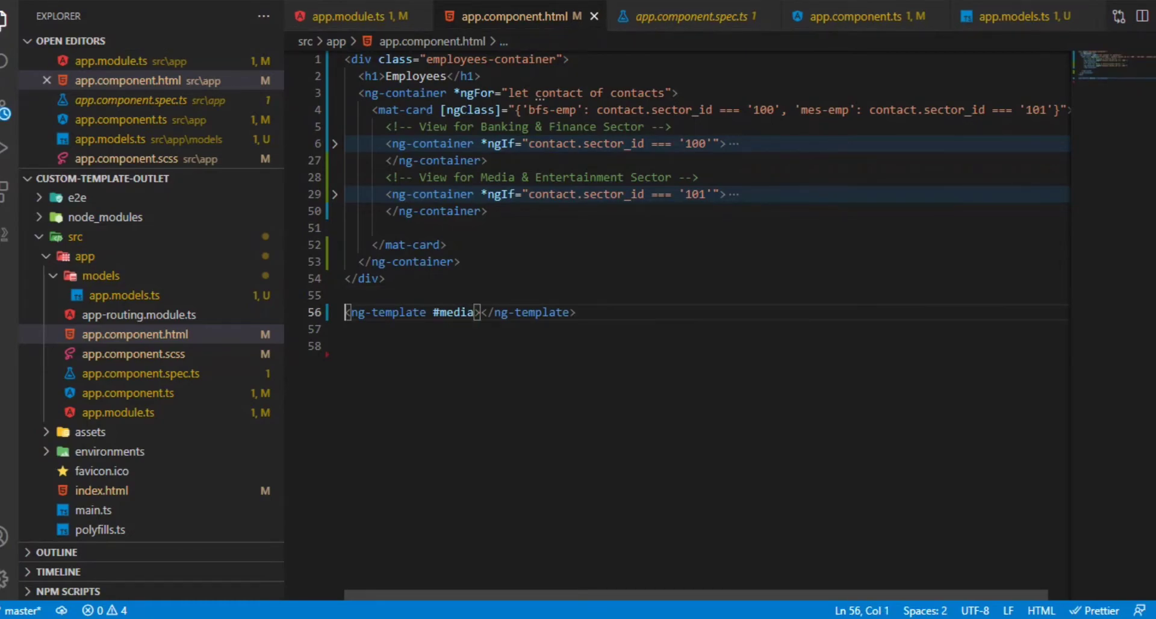
type("<ng-container></ng-container>")
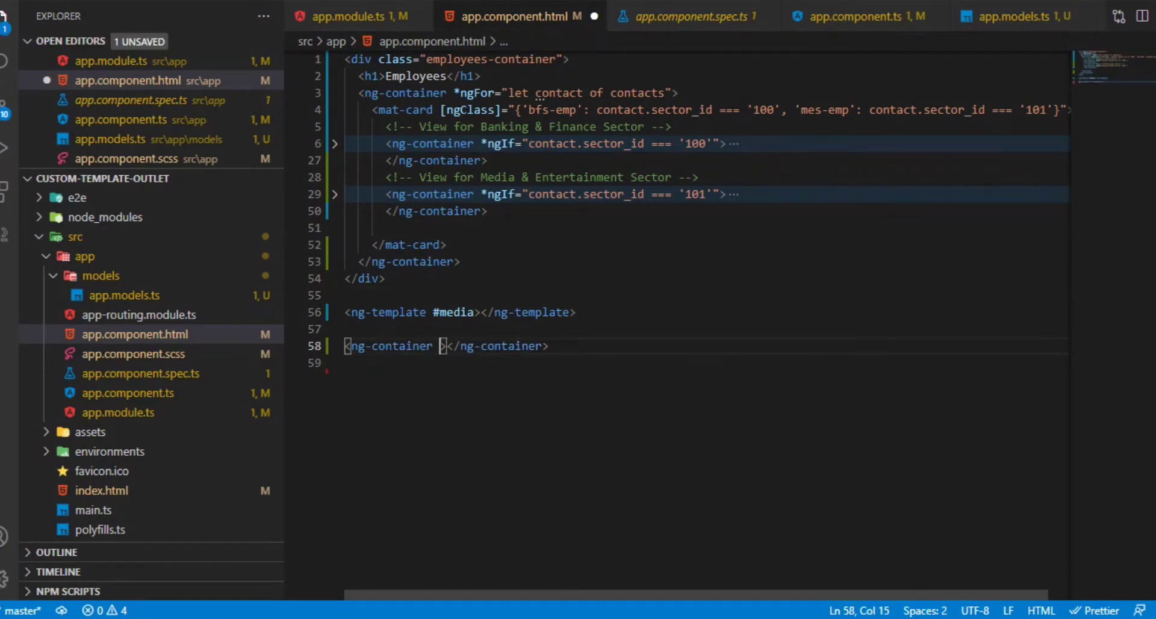
type("ng-template")
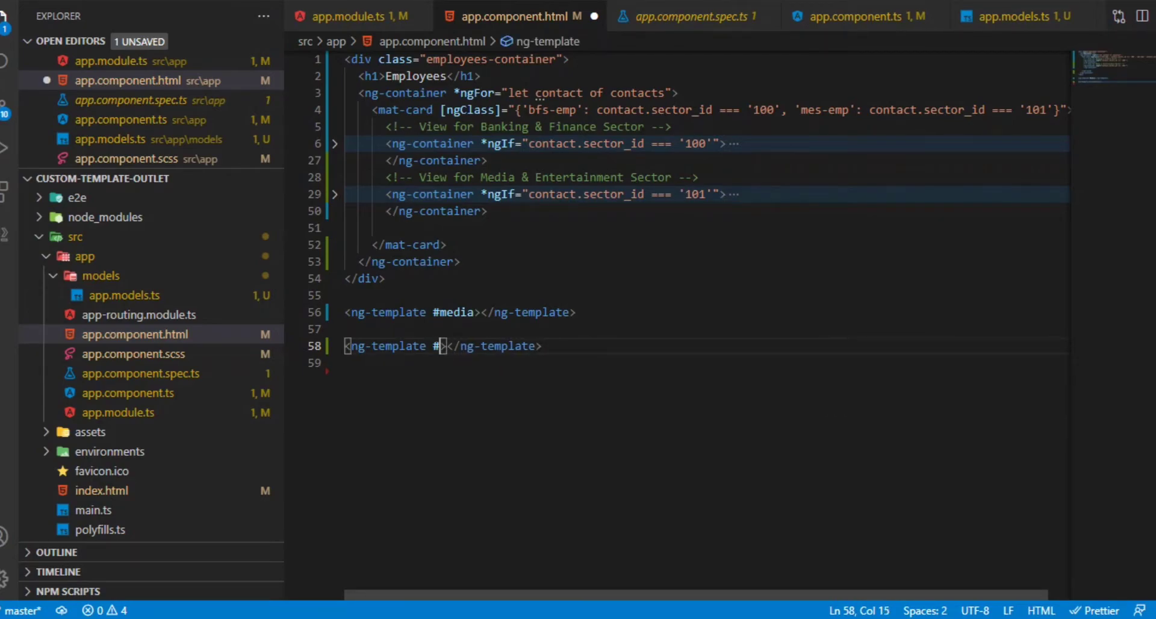
type("banking")
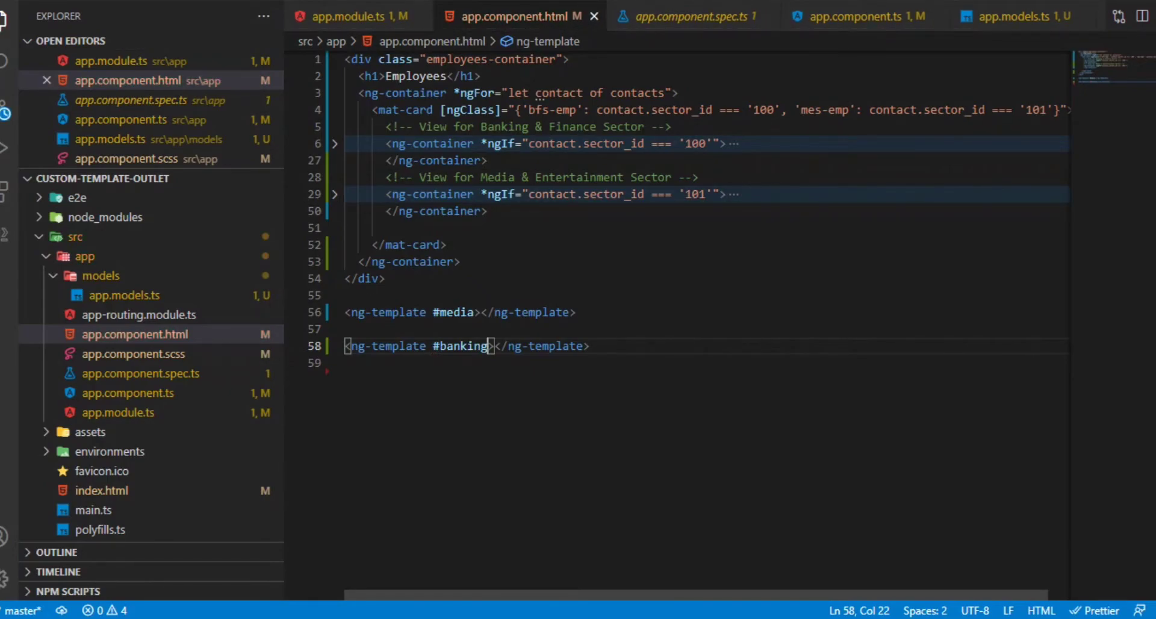
Step: Cut the sector view divs out of their containers and place the media view inside the #media template
left_click(334, 143)
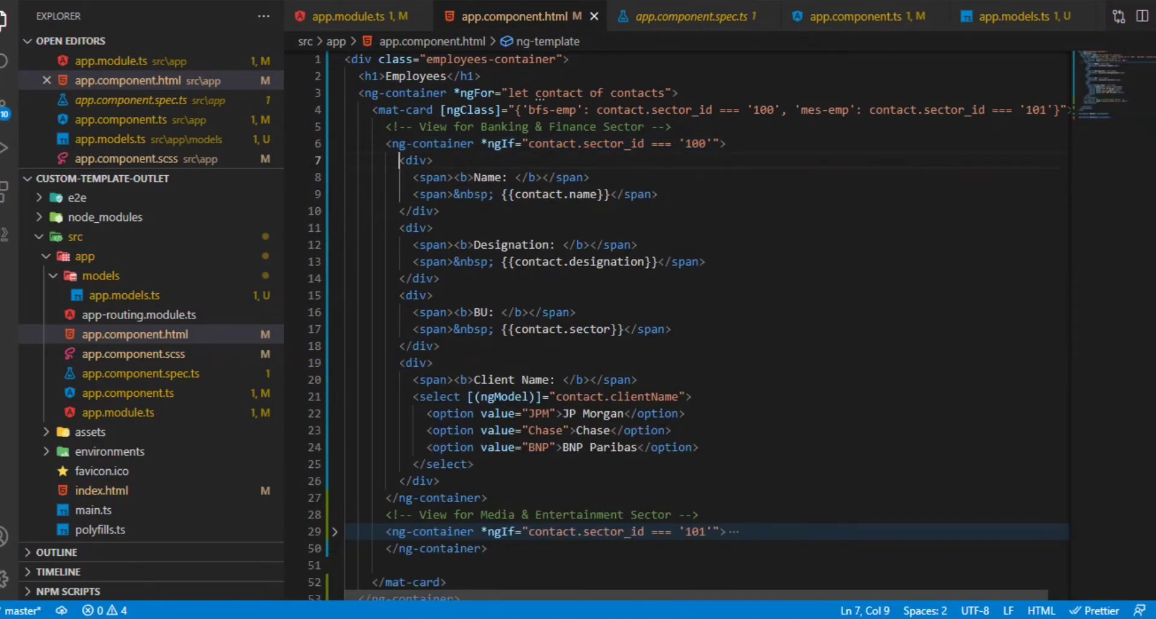
left_click(402, 144)
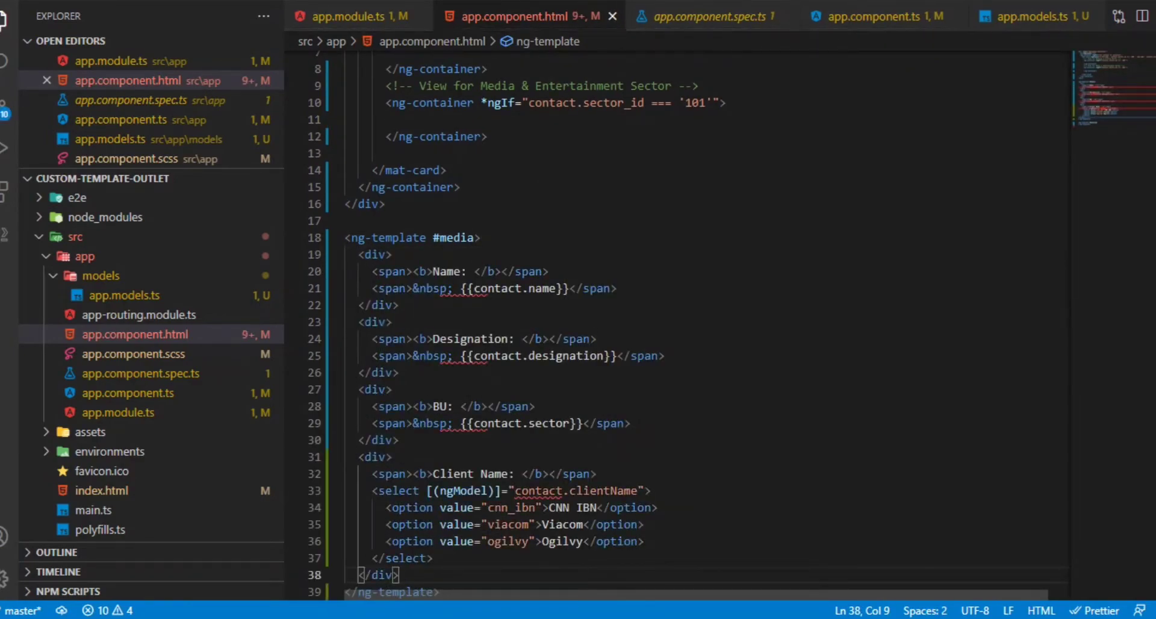
double_click(498, 356)
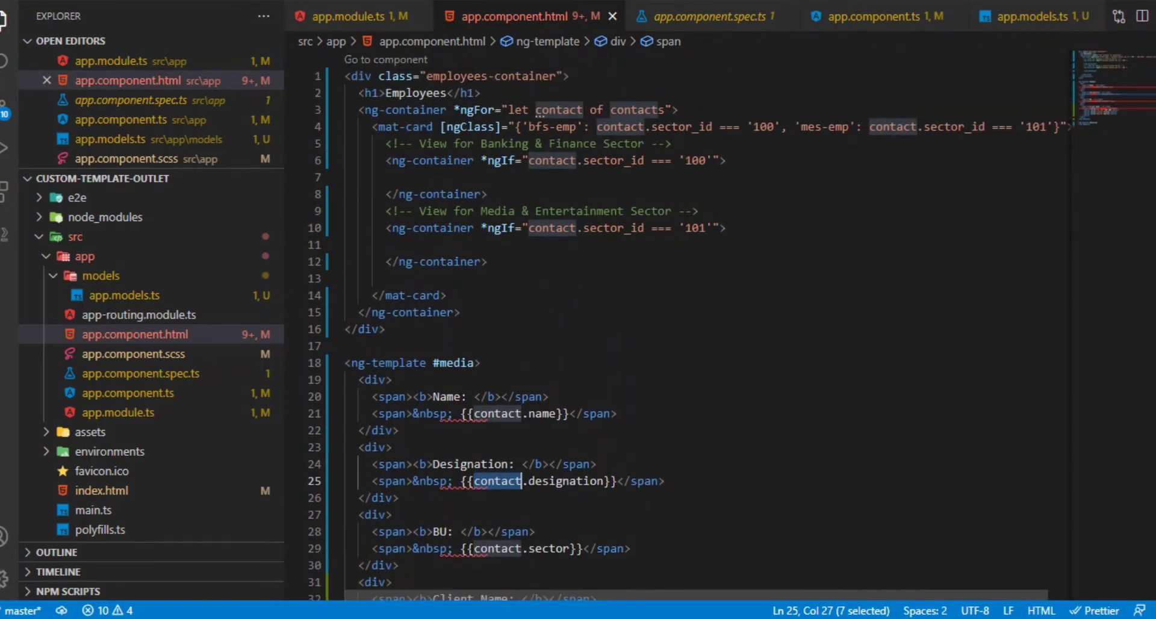
Step: Add <ng-container [ngTemplateOutlet]="banking" [ngTemplateOutletContext]="{contact: contact}"> in the '100' container with let-contact on #banking
left_click(398, 177)
type("<ng-container ></ng-container>")
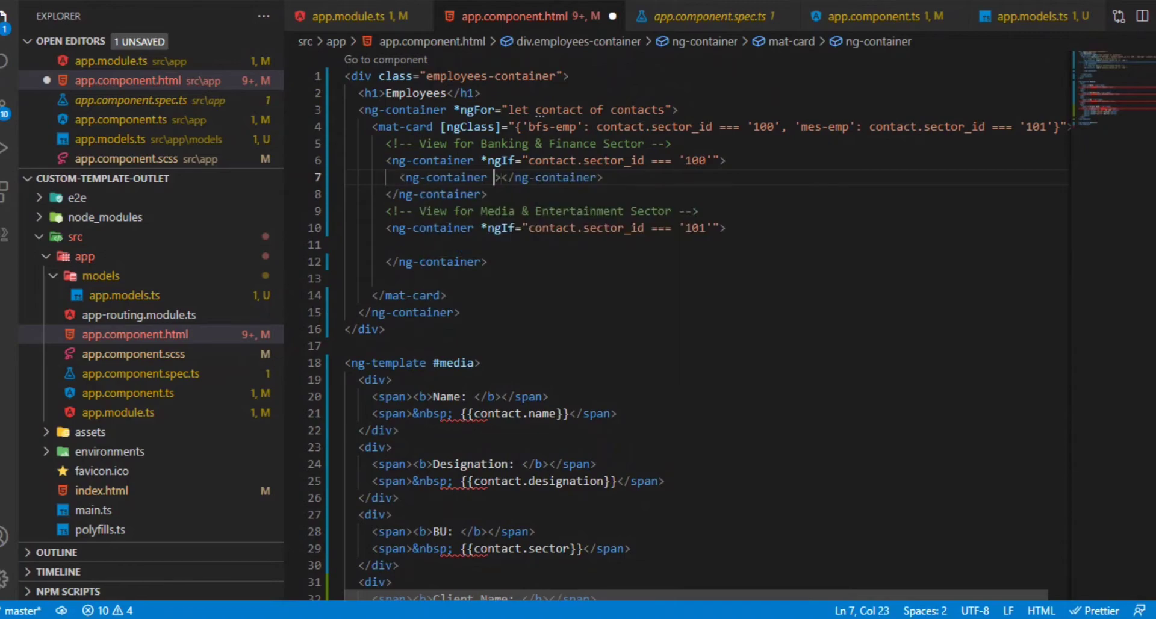
type("[]")
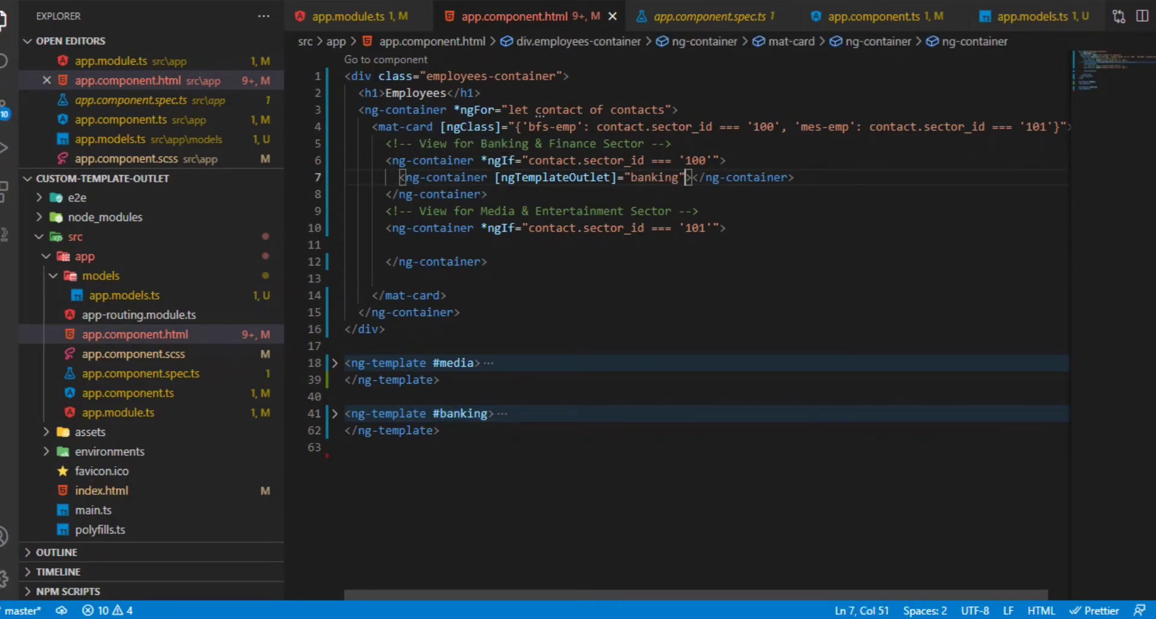
type("[ngTemplateOutletContext]=\"")
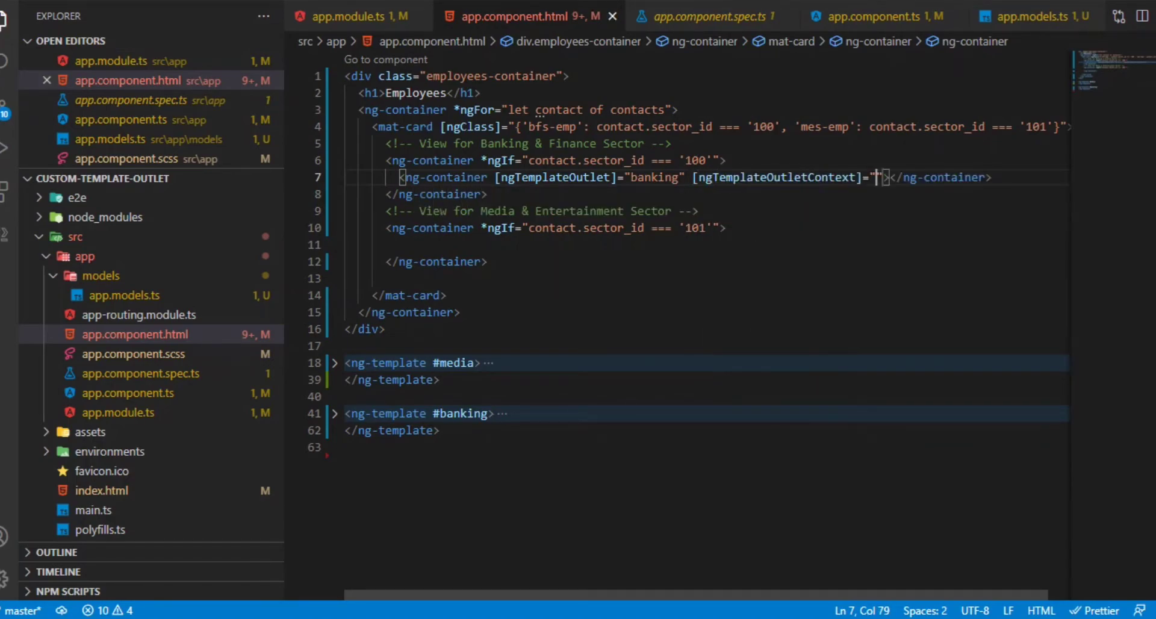
type("{contact:")
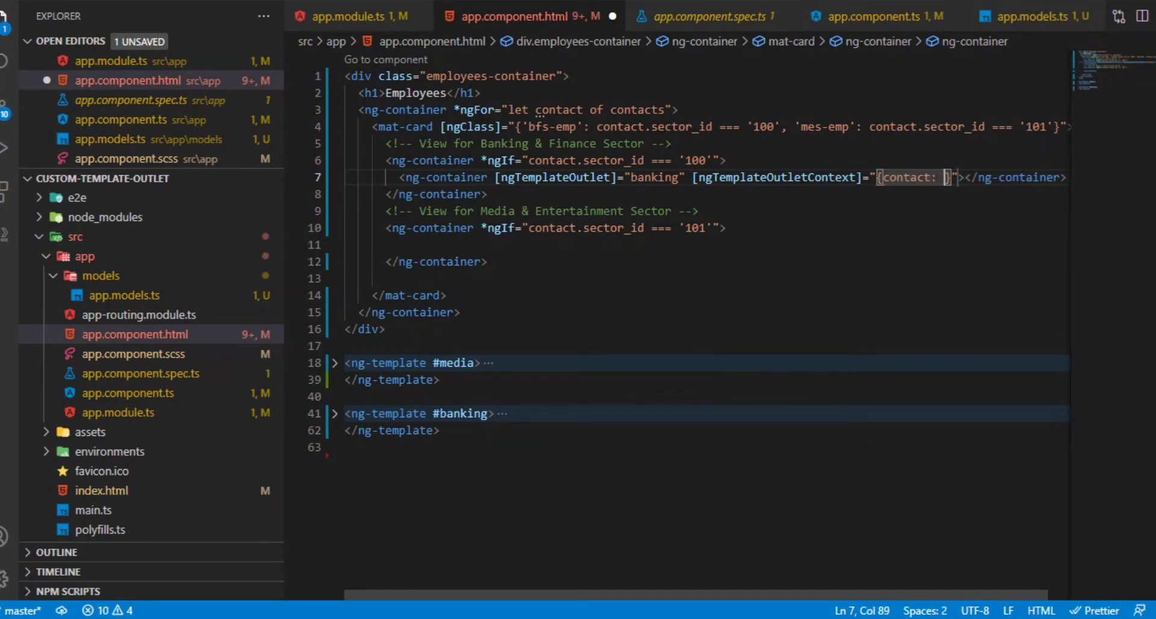
double_click(558, 109)
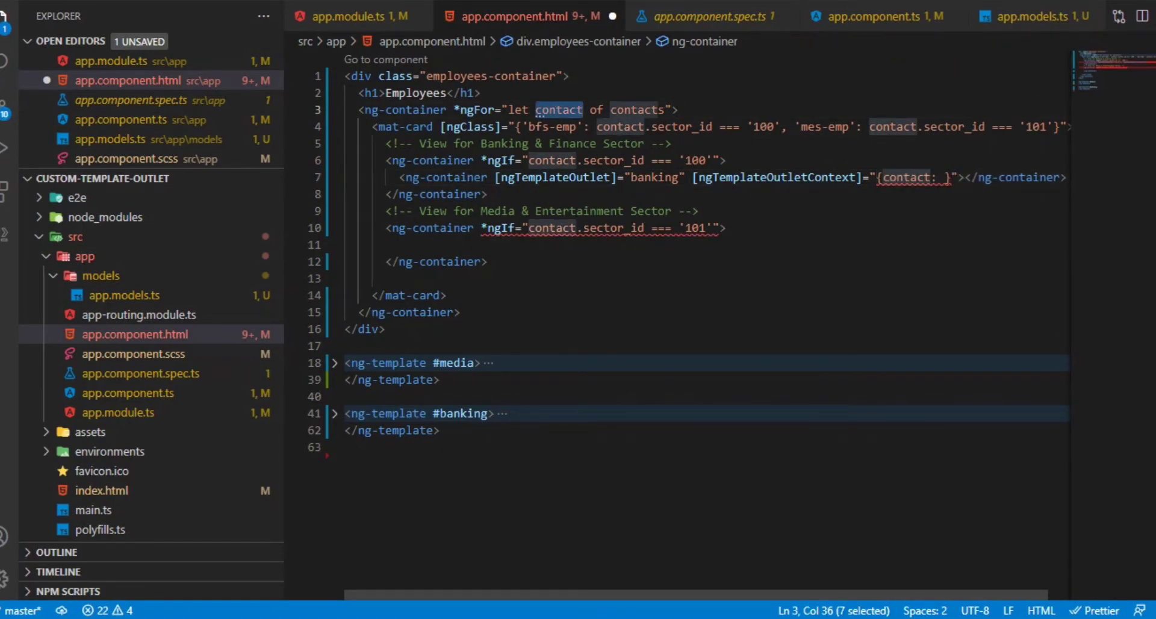
type("contact=\"")
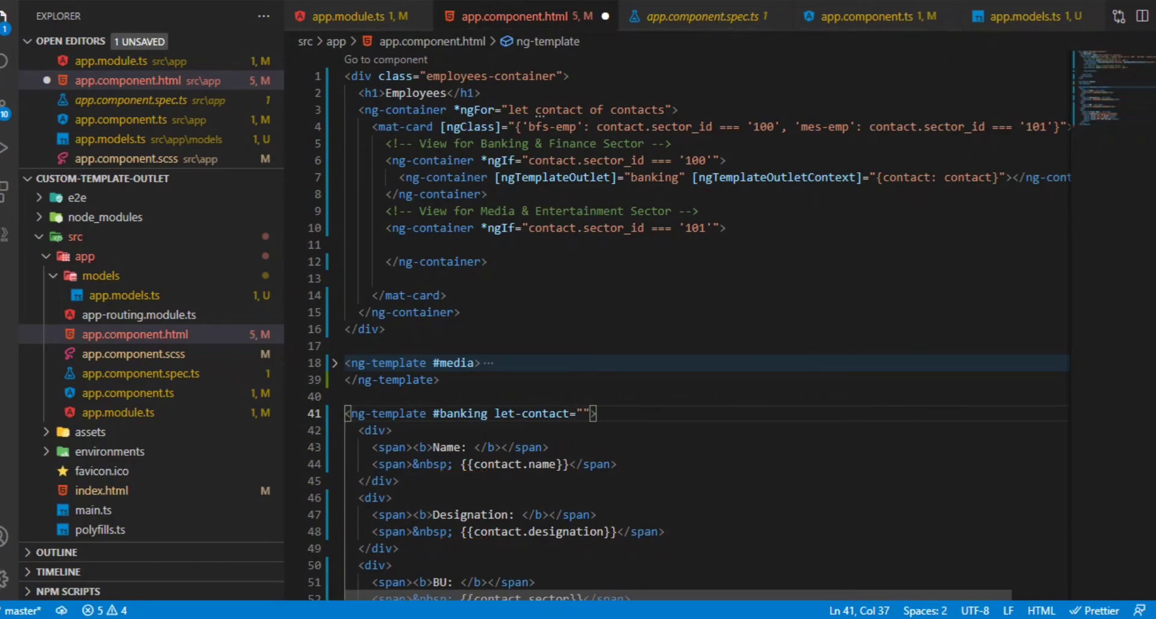
double_click(906, 177)
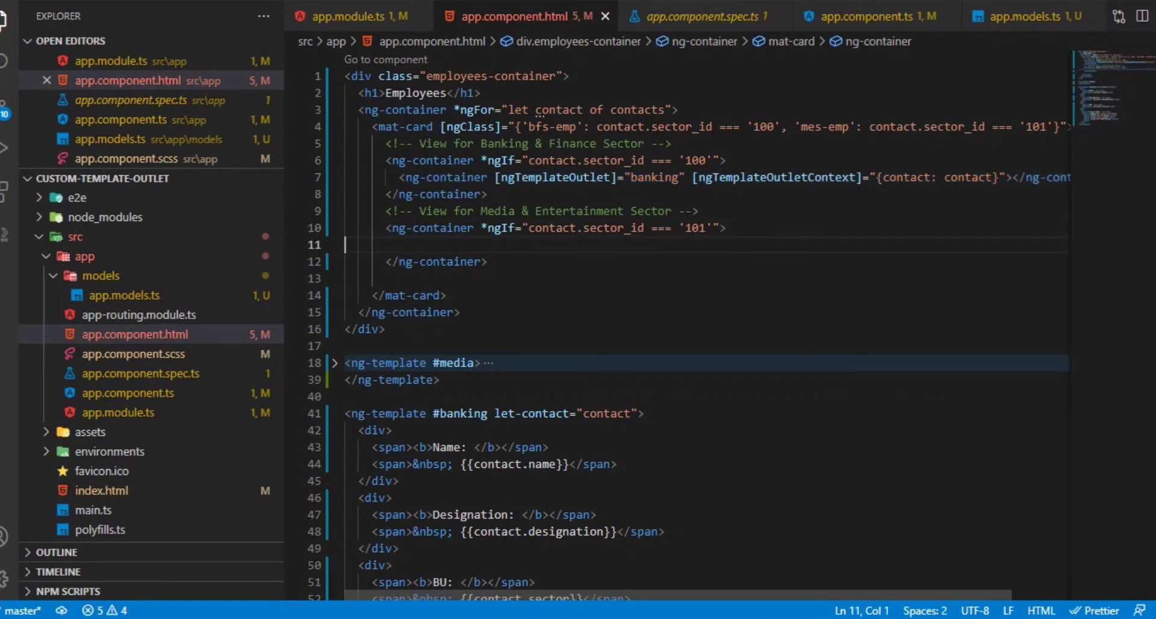
Step: Paste the outlet ng-container into the '101' container and switch its template to "media"
type("<ng-container [ngTemplateOutlet]=\"banking\" [ngTemplateOutletContext]=\"{contact: contact}\"></ng-container>")
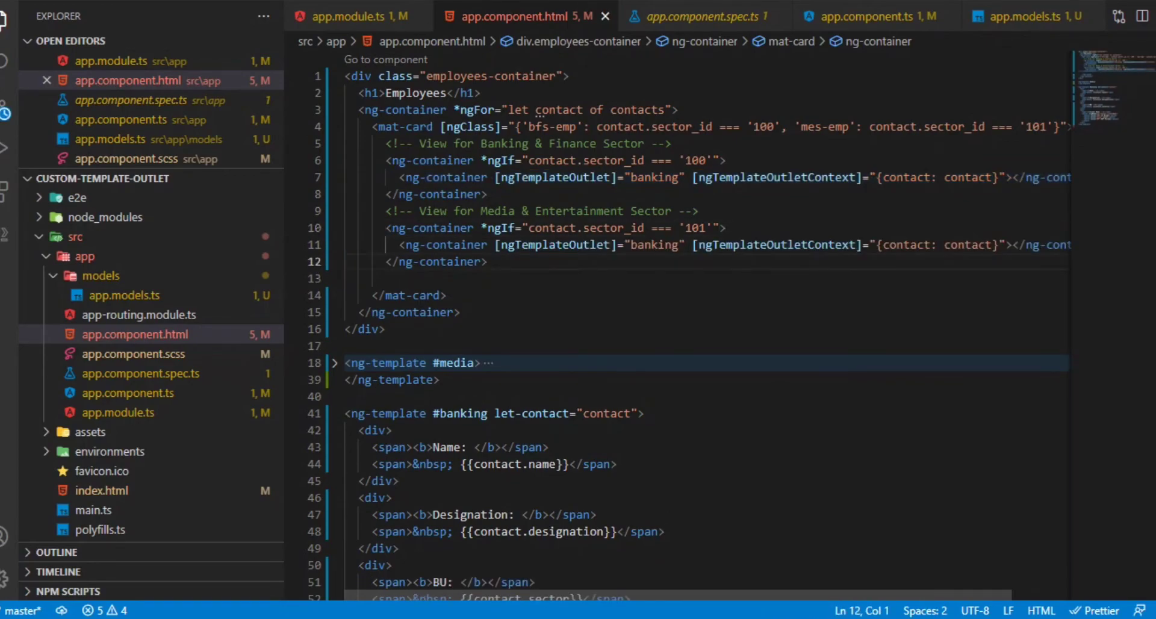
double_click(455, 362)
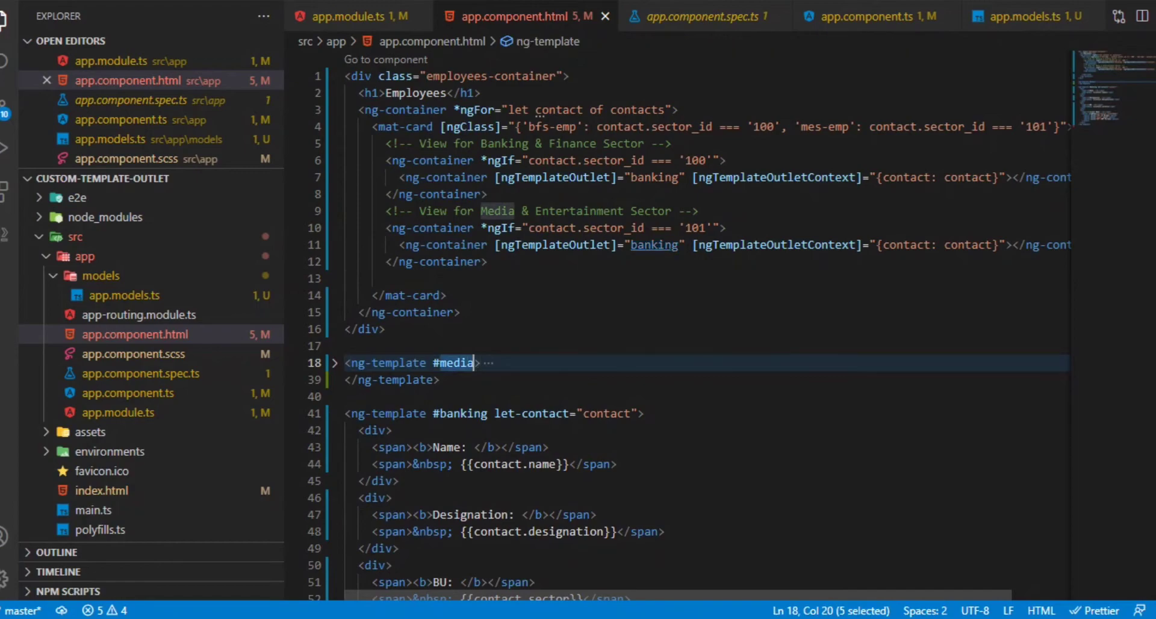
type("media")
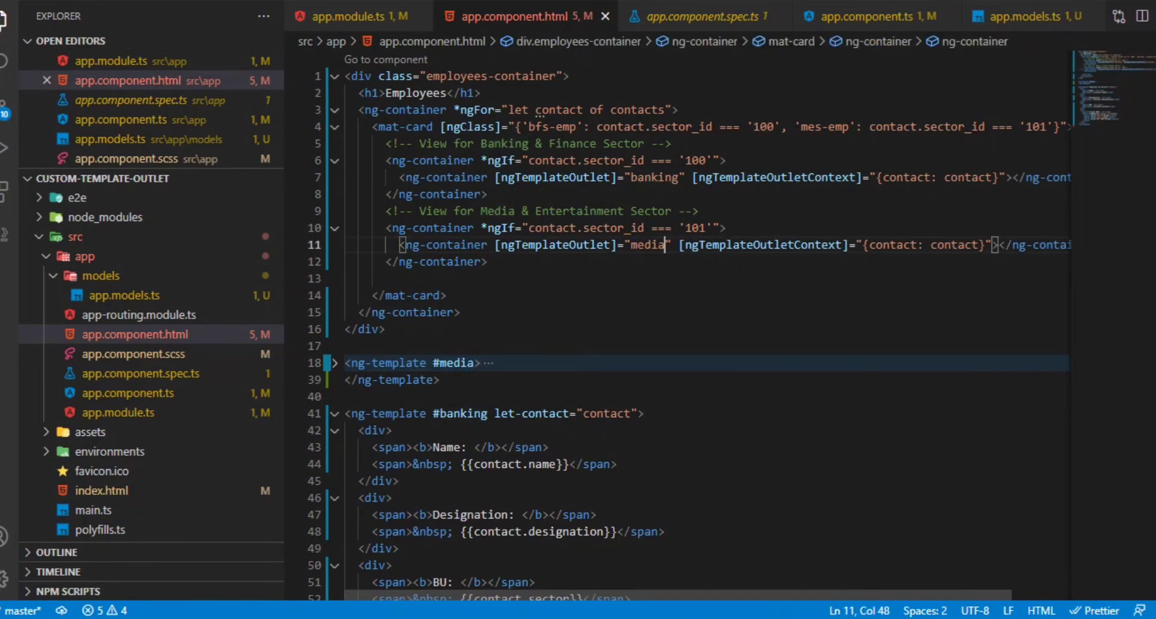
Step: Declare let-contact="contact" on the #media ng-template and verify its references
left_click(333, 361)
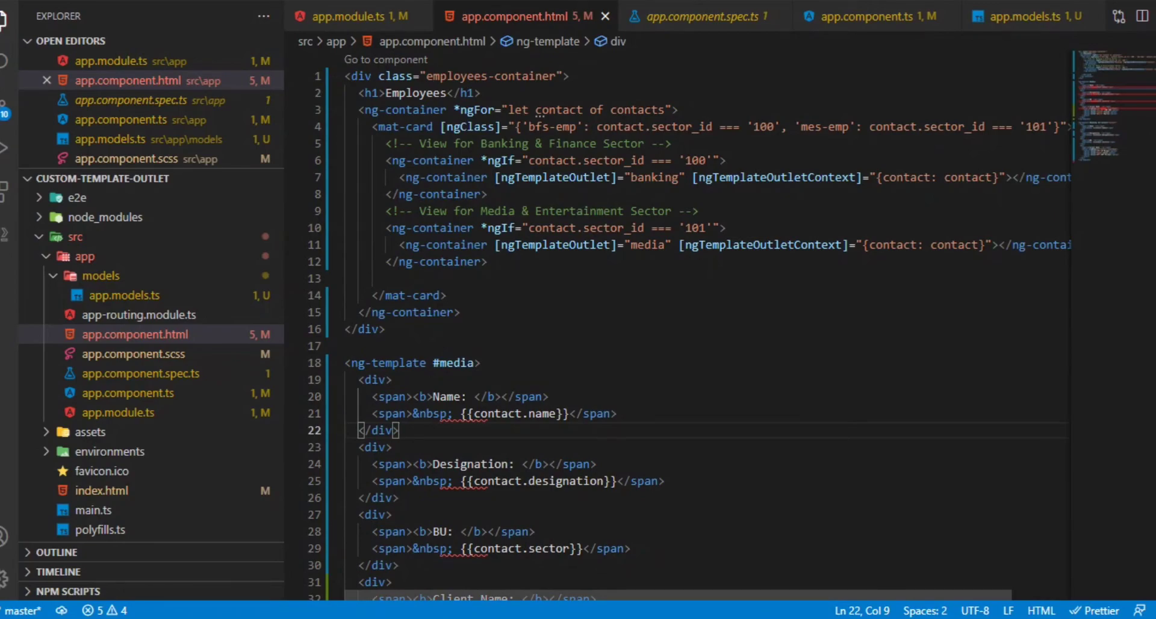
type("let-")
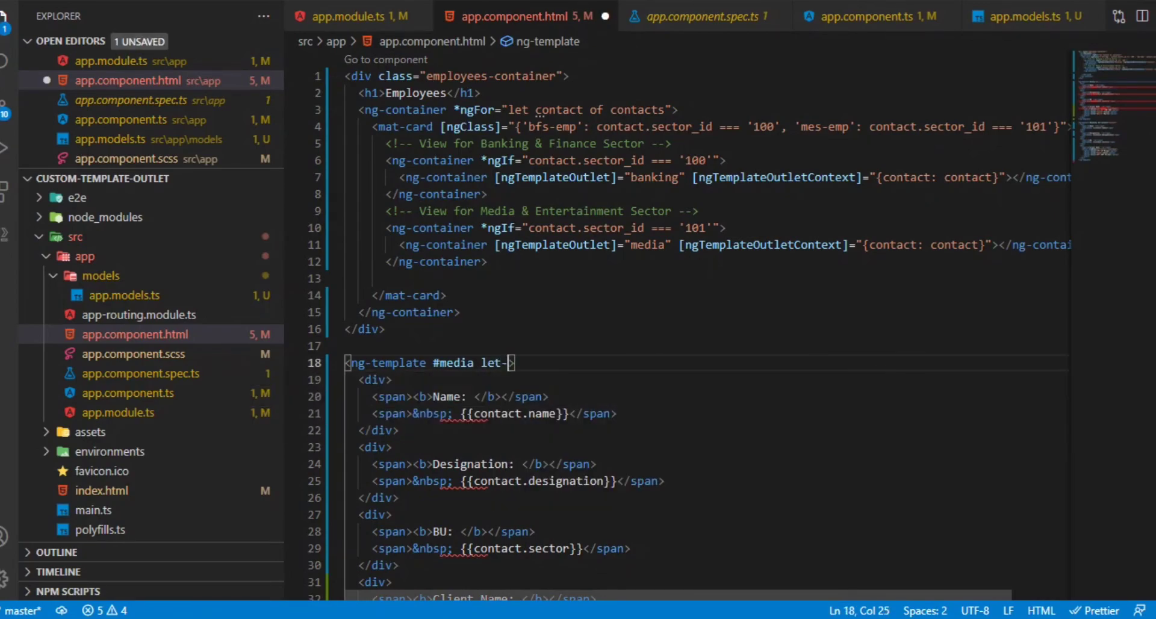
type("contact=\"")
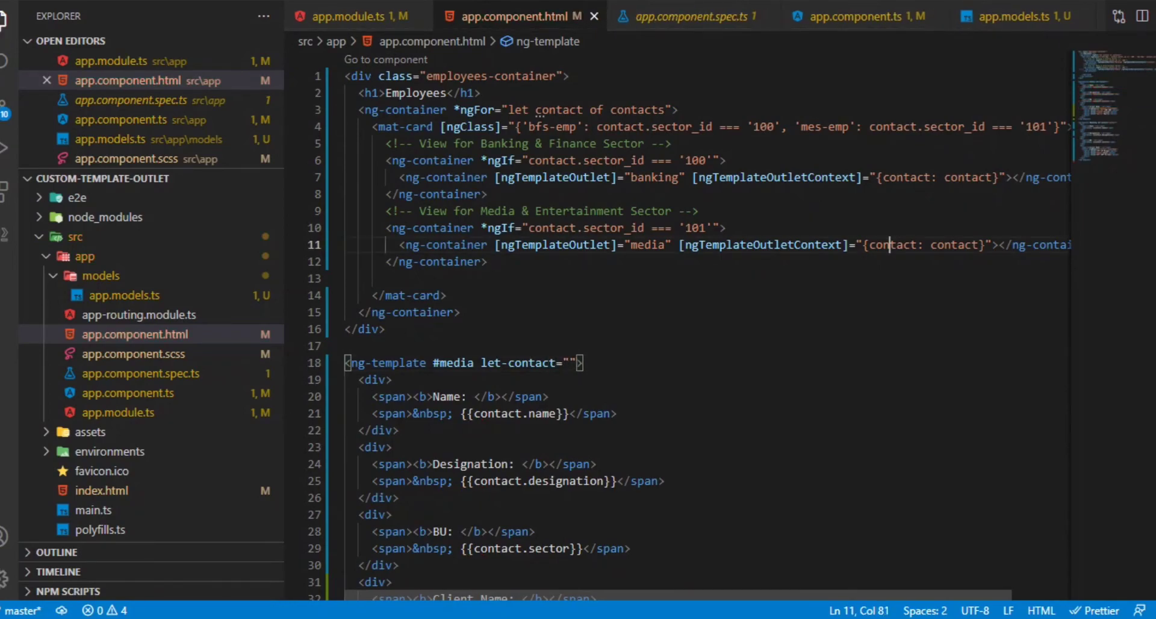
type("contact")
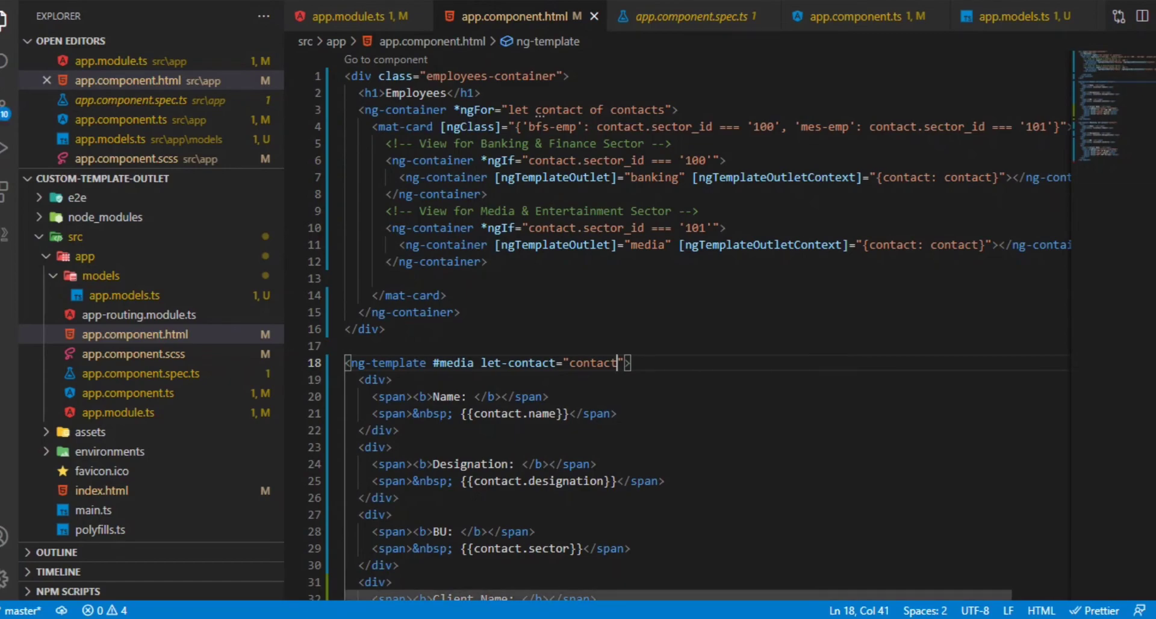
left_click(671, 110)
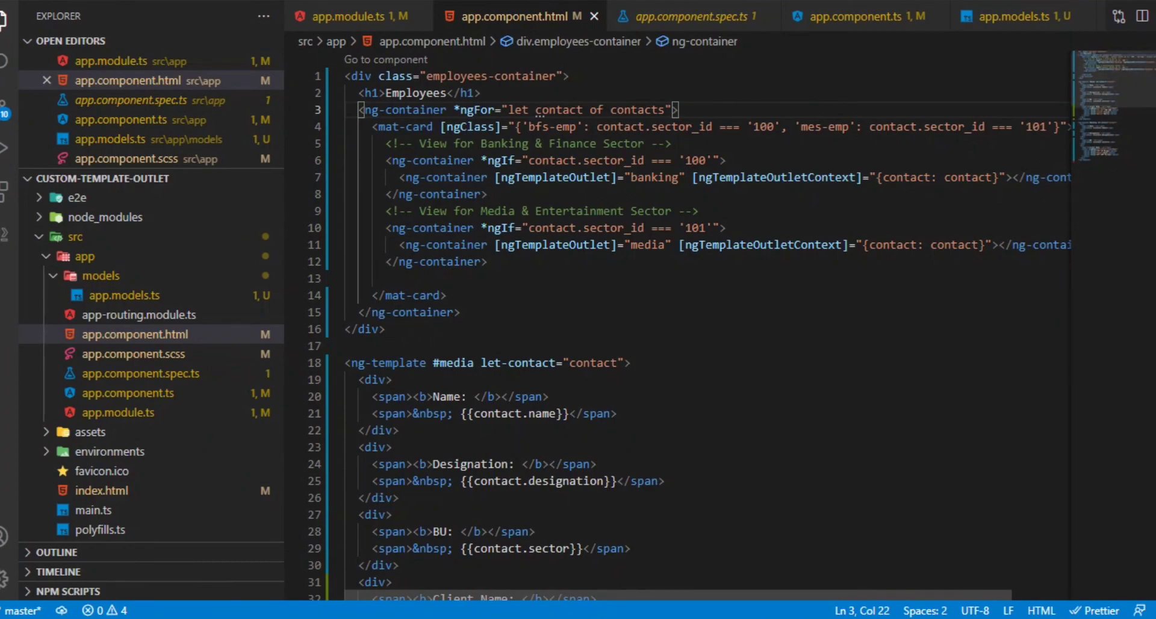
double_click(455, 361)
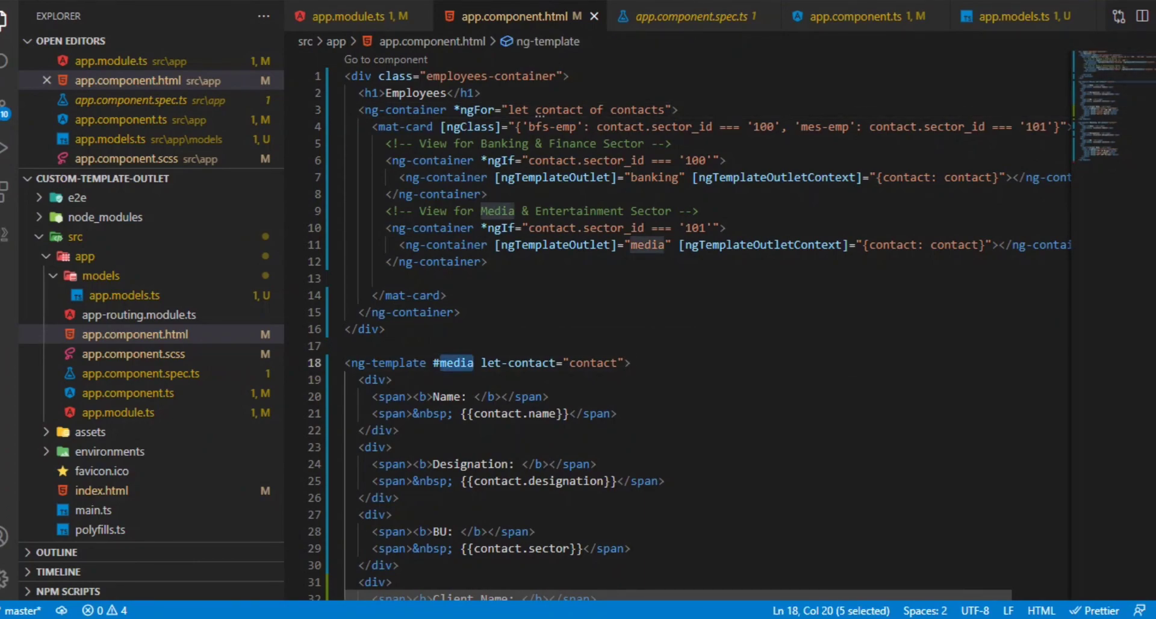